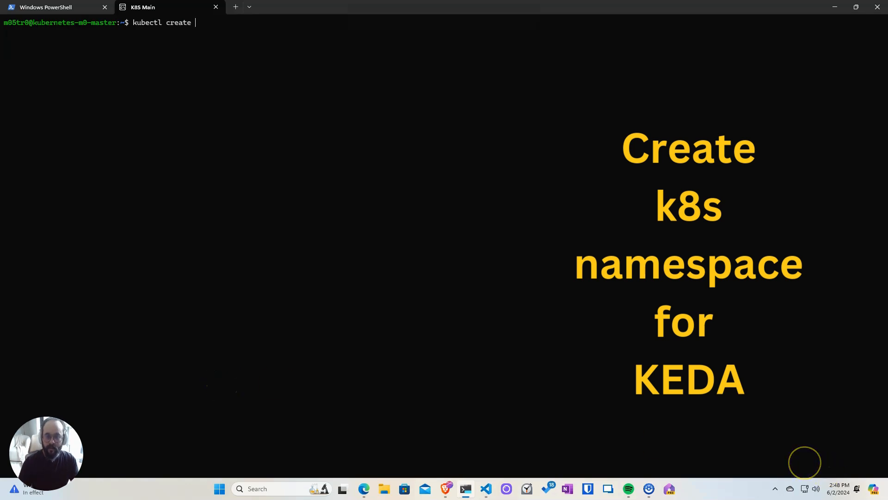
- Install KEDA with func kubernetes install, check pods, and create the keda namespace with kubectl
{"action": "type", "text": "namespace keda"}
{"action": "type", "text": "kubectl get namespaces"}
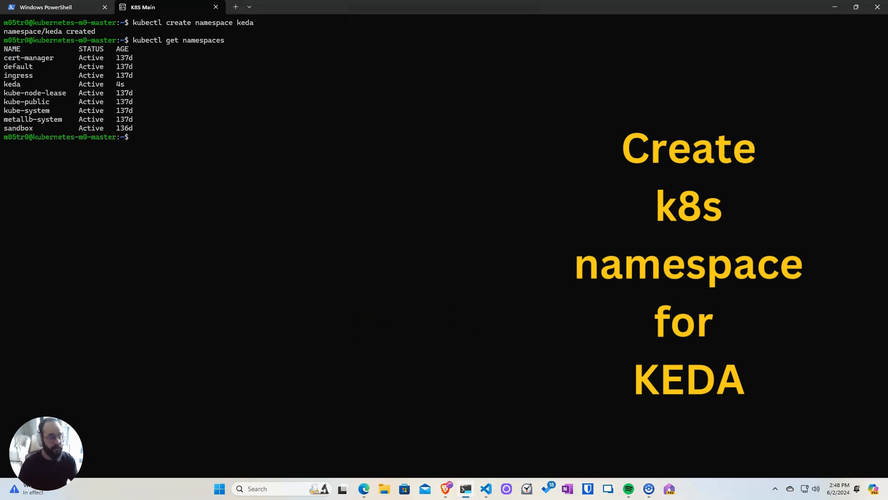
{"action": "type", "text": "func kubernetes install"}
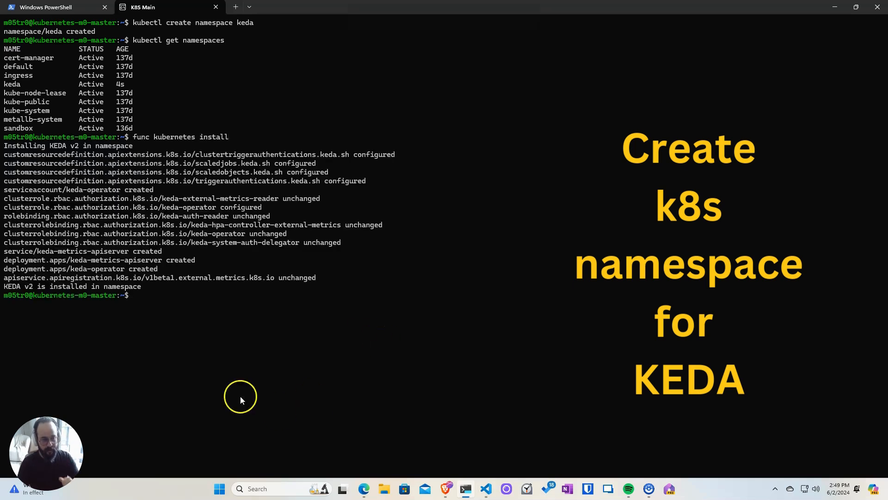
{"action": "type", "text": "kubectl g"}
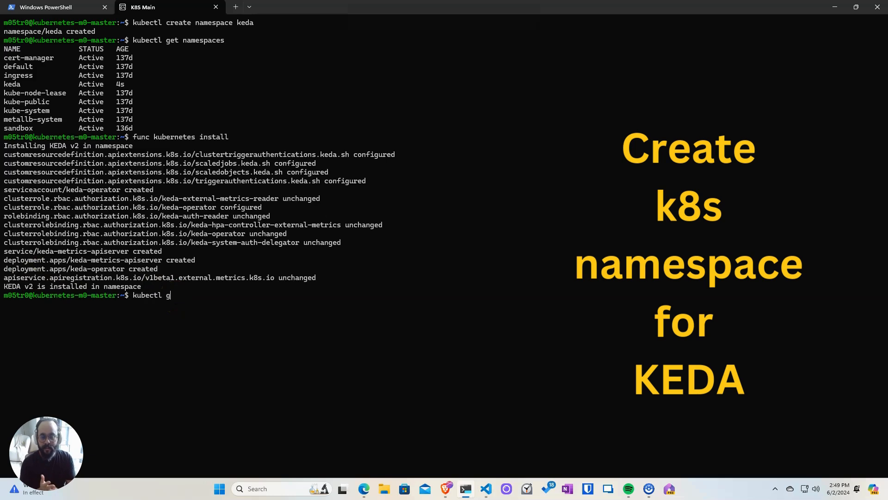
{"action": "type", "text": "et pods -n"}
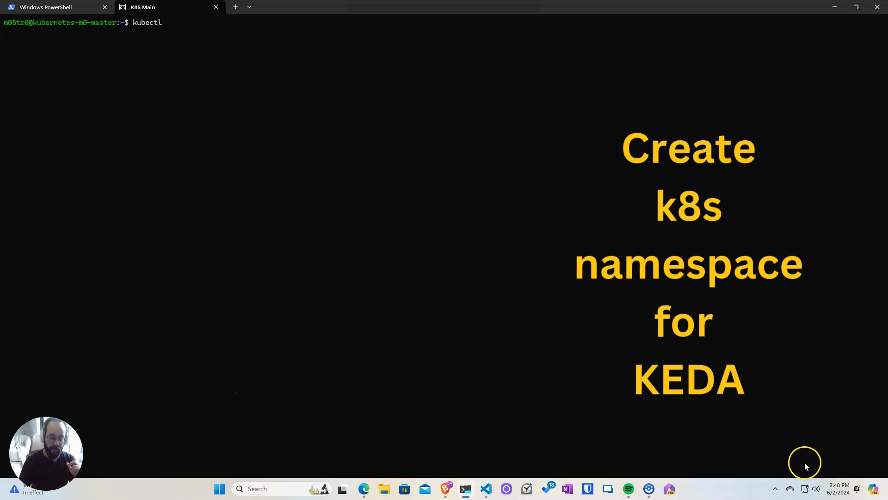
{"action": "type", "text": "create namespace"}
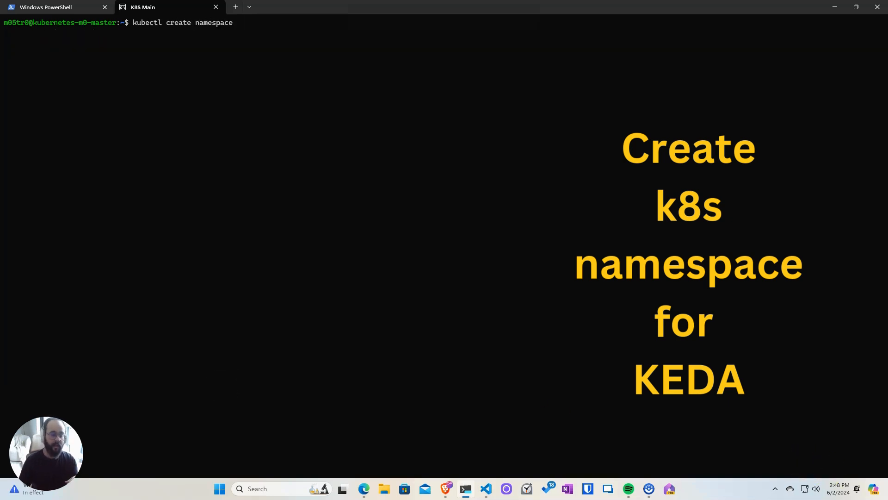
{"action": "type", "text": "keda"}
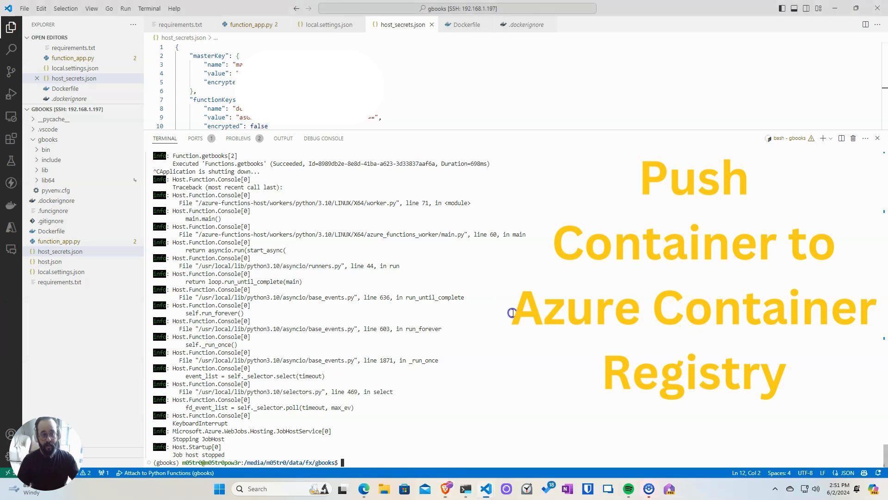
- List local Docker images and begin the docker push for the grokacr azfx_gbooks image
{"action": "type", "text": "docker images"}
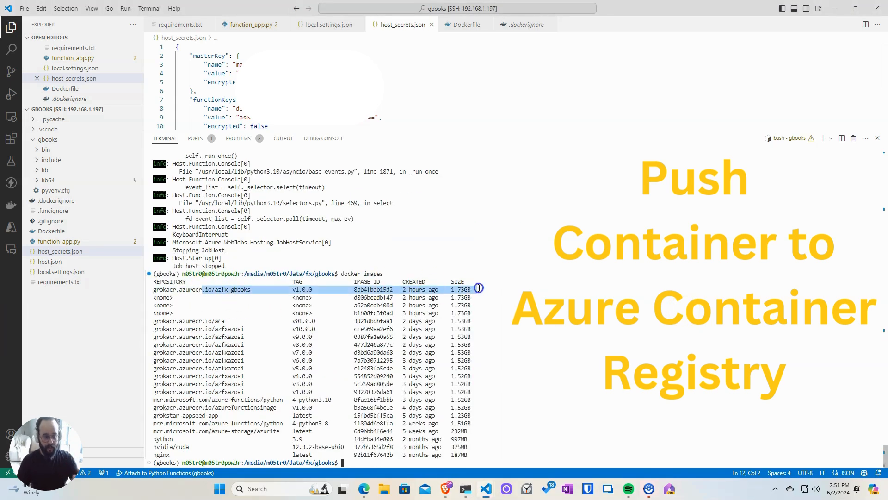
{"action": "type", "text": "docker push"}
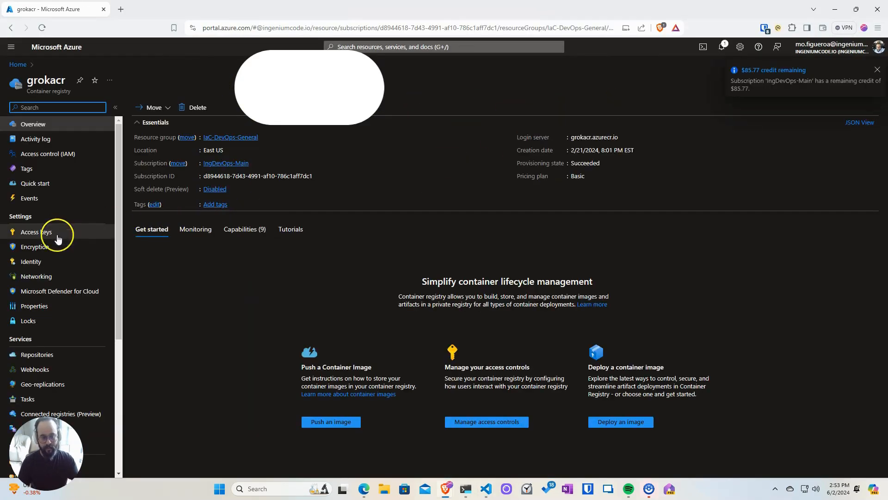
- View the grokacr registry's Repositories list and enter its first repository
{"action": "left_click", "coordinate": [37, 354]}
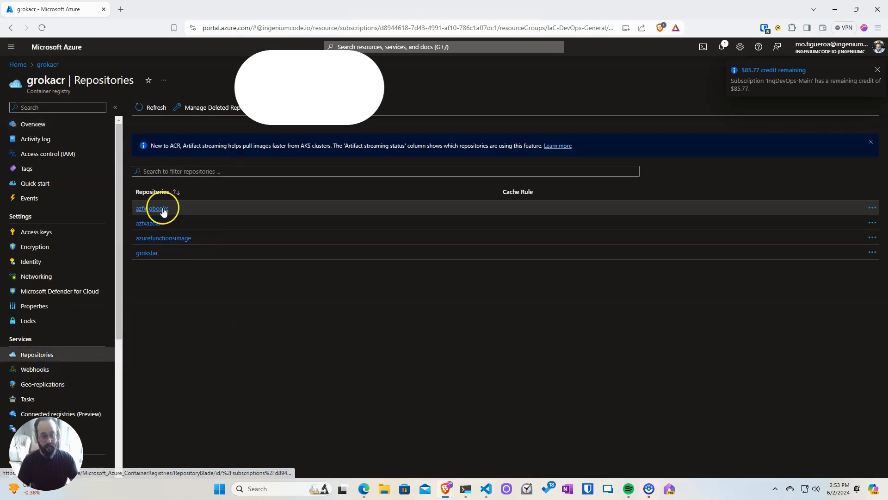
{"action": "left_click", "coordinate": [153, 207]}
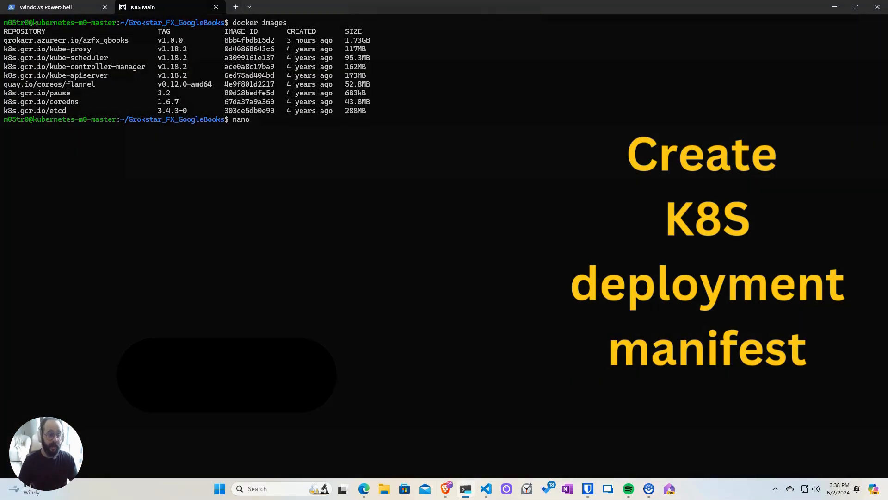
- Edit fx_deploy.yml in nano with the gbooks-api Deployment, Service and Secret manifest
{"action": "type", "text": "fx_deploy.y"}
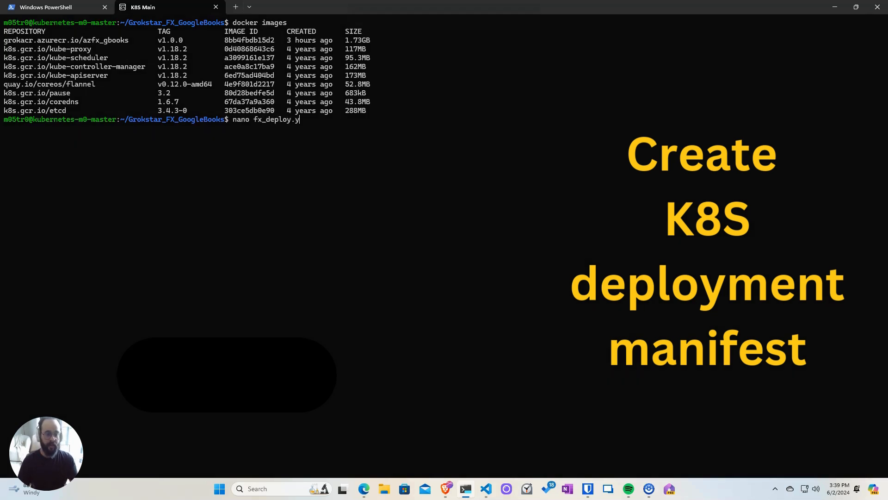
{"action": "type", "text": "ml"}
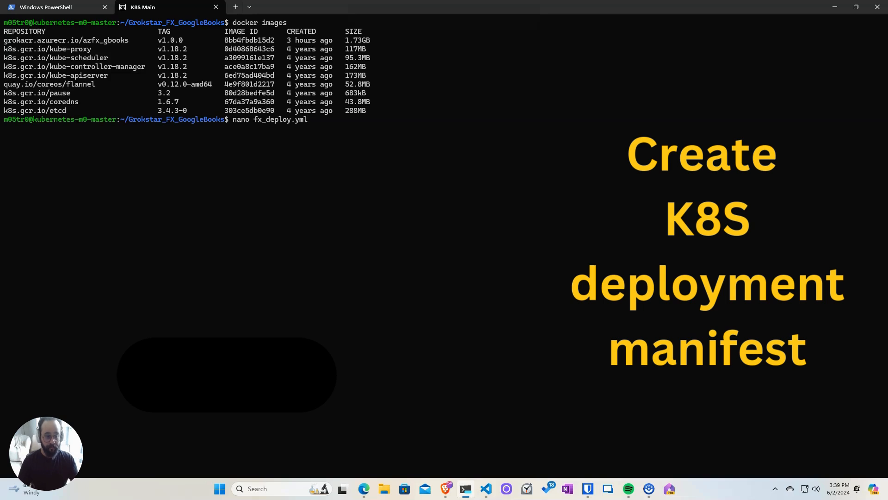
{"action": "key", "text": "enter"}
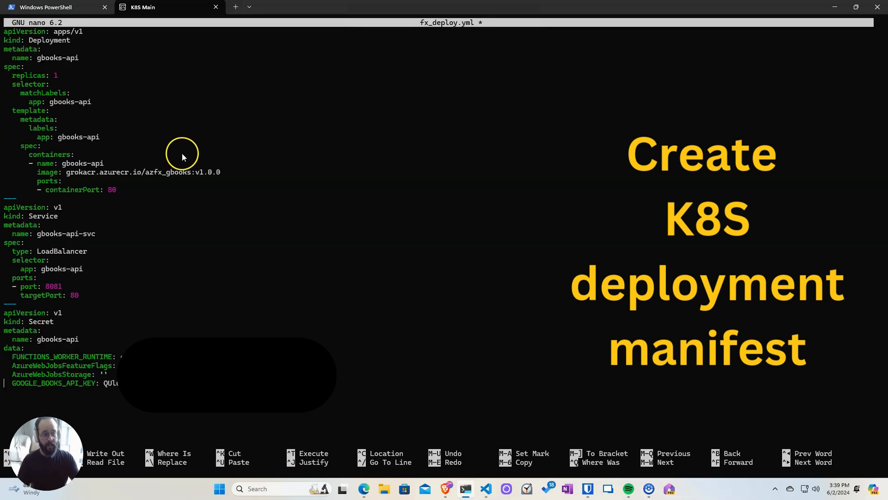
{"action": "mouse_move", "coordinate": [54, 54]}
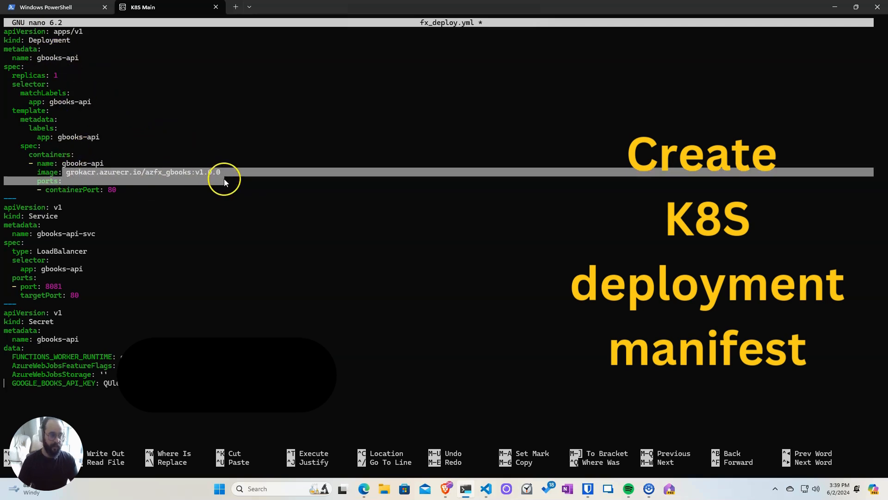
{"action": "mouse_move", "coordinate": [60, 295]}
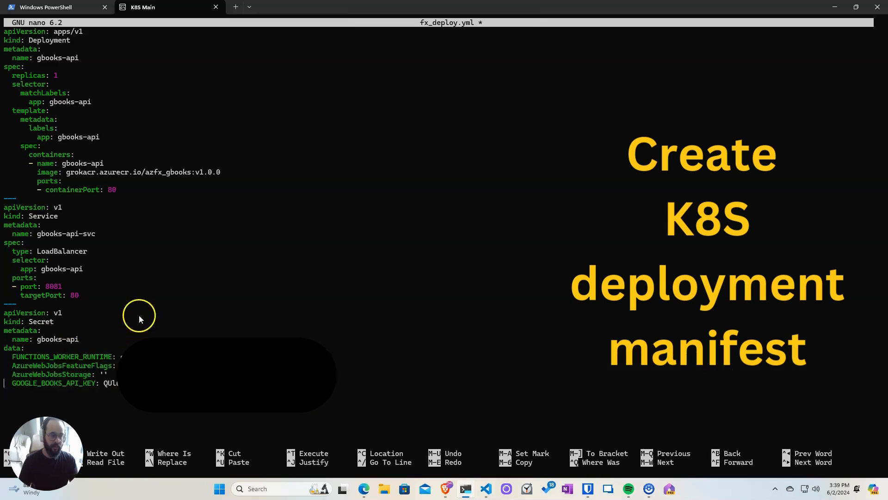
{"action": "mouse_move", "coordinate": [157, 300]}
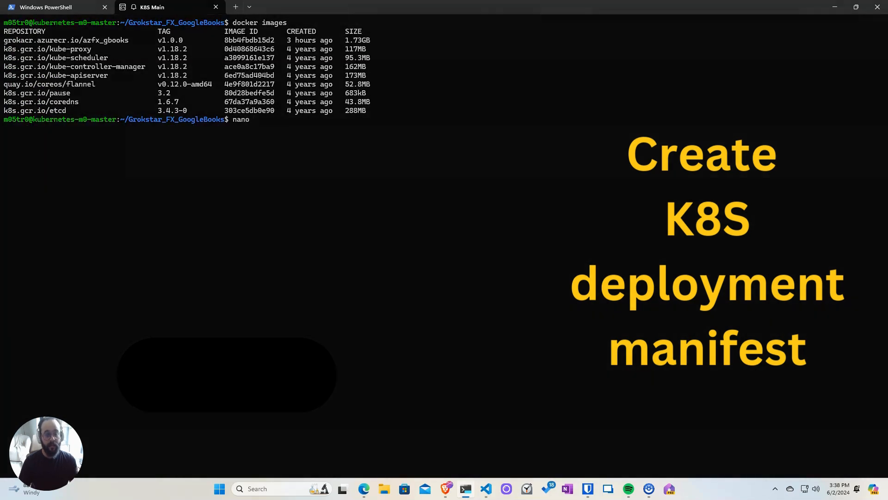
{"action": "type", "text": "fx"}
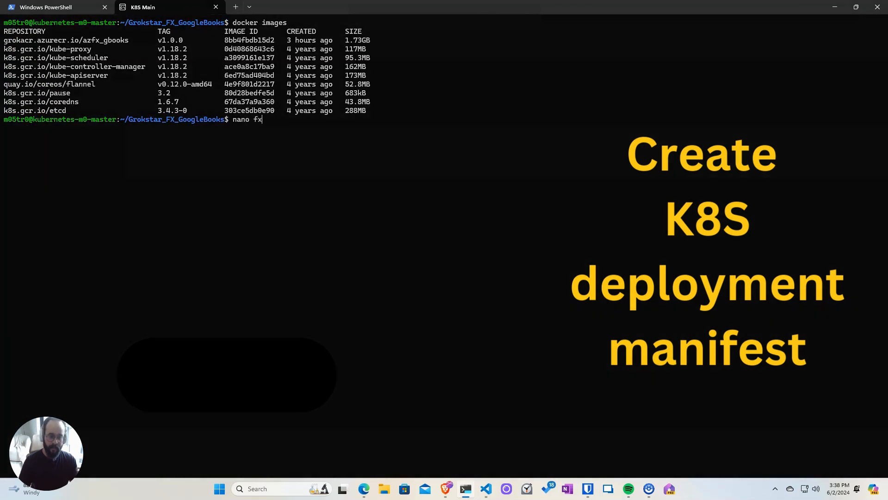
{"action": "type", "text": "_deplo"}
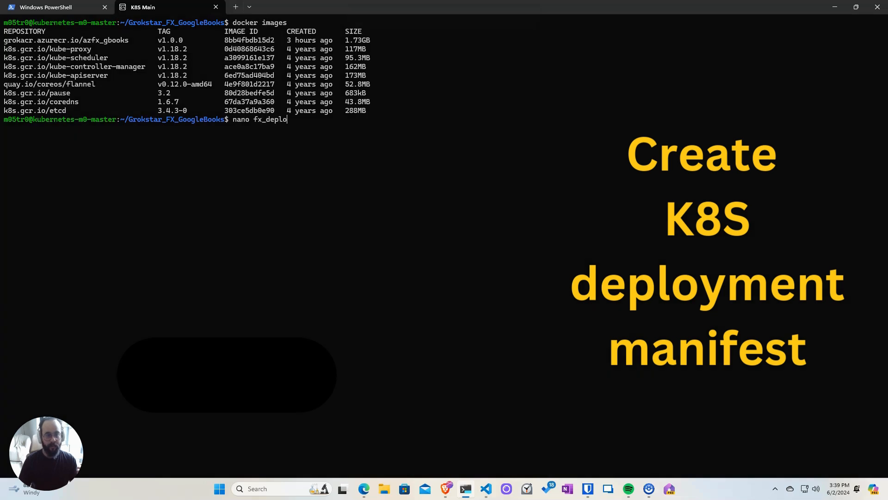
{"action": "type", "text": "y.yml"}
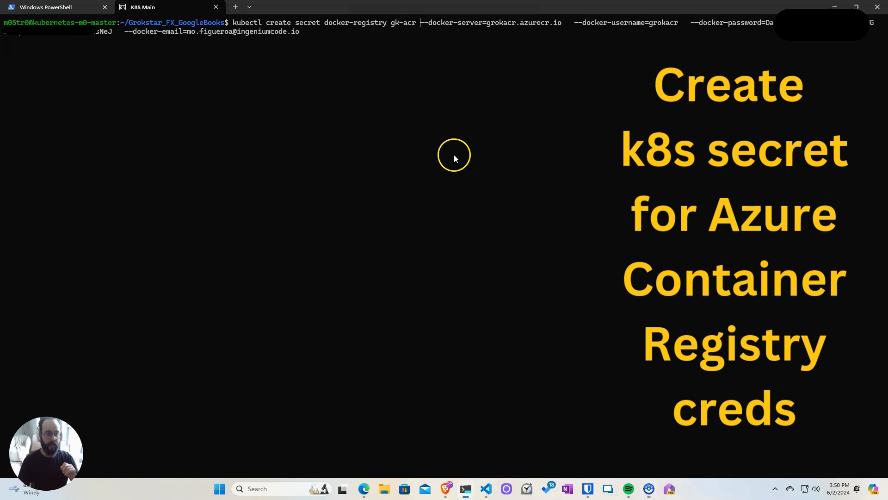
{"action": "mouse_move", "coordinate": [321, 22]}
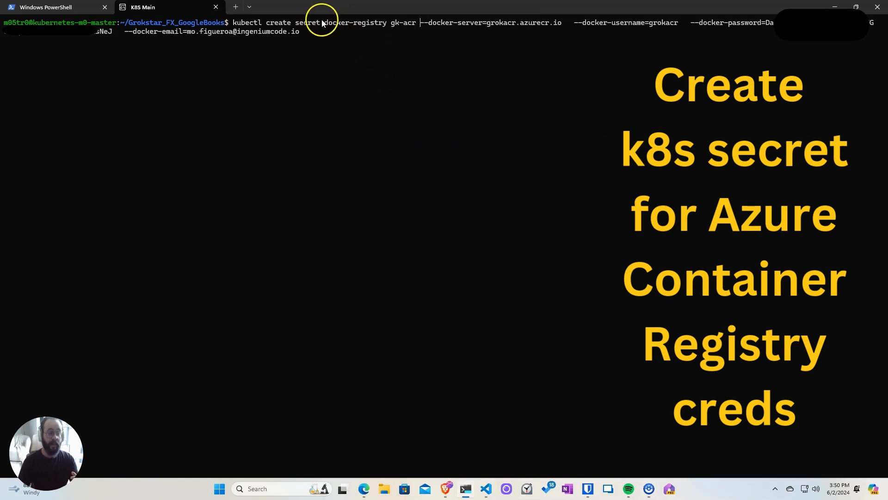
- Create the gk-acr docker-registry secret for grokacr.azurecr.io and reopen fx_deploy.yml
{"action": "double_click", "coordinate": [354, 23]}
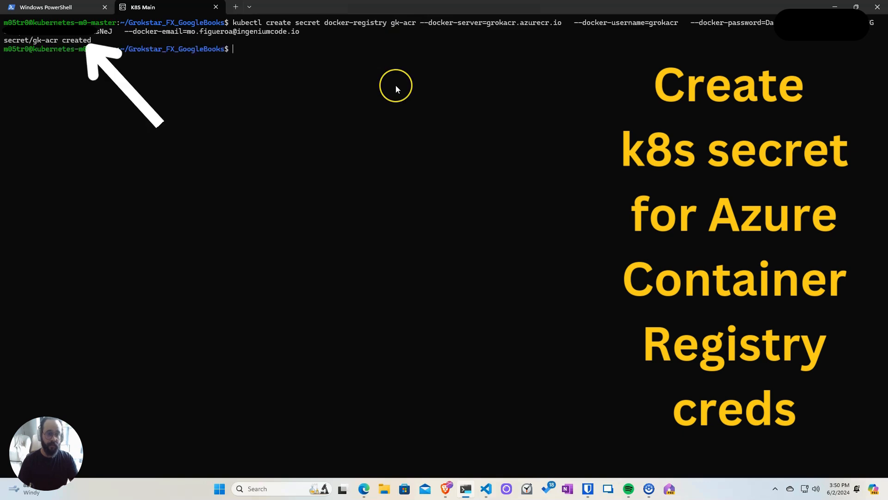
{"action": "mouse_move", "coordinate": [450, 185]}
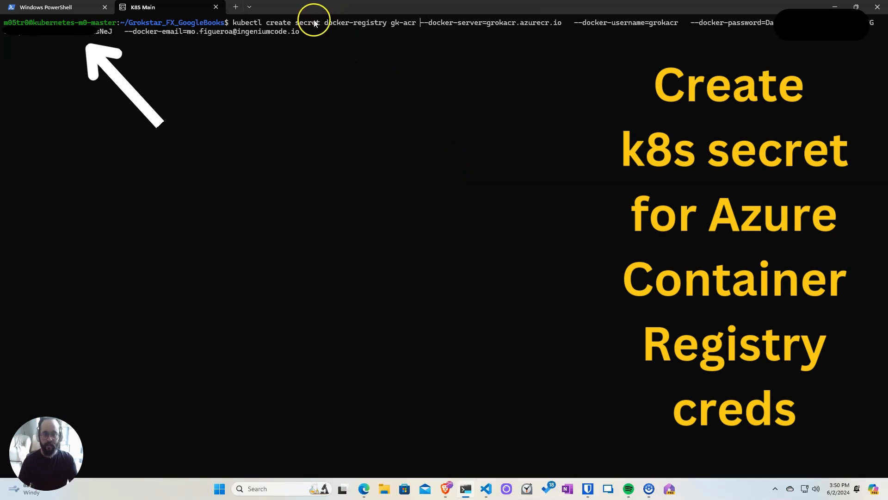
{"action": "double_click", "coordinate": [354, 22]}
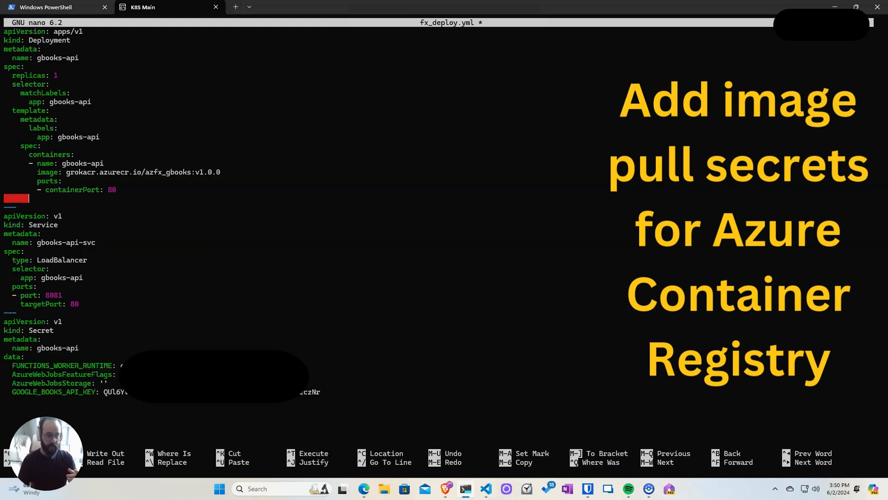
- Add imagePullSecrets with - name: gk-acr under the gbooks-api container spec in fx_deploy.yml
{"action": "type", "text": "image"}
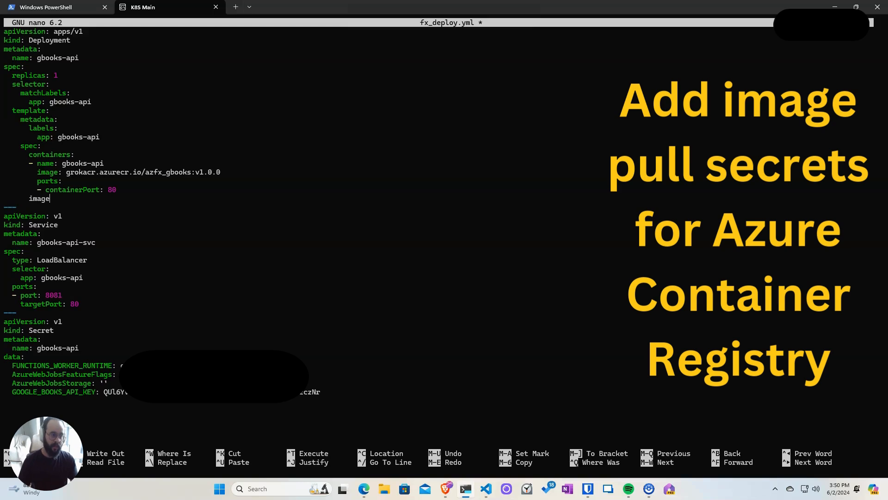
{"action": "type", "text": "Pull"}
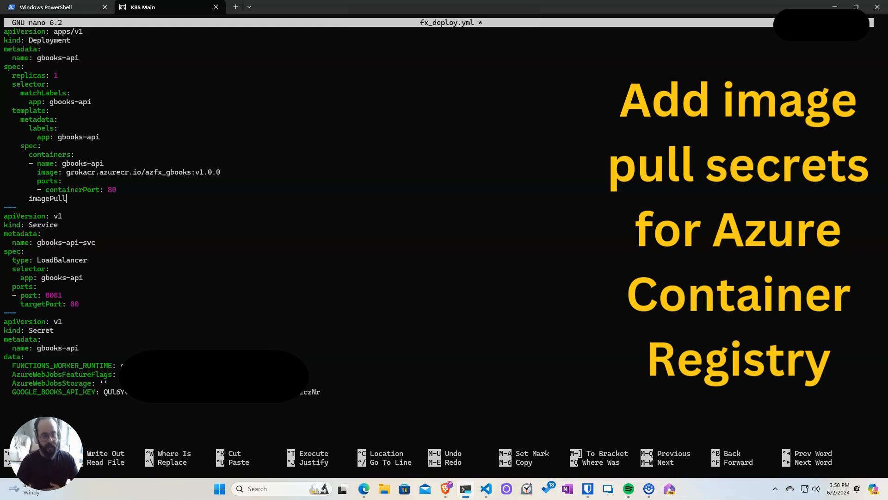
{"action": "type", "text": "Secrets:"}
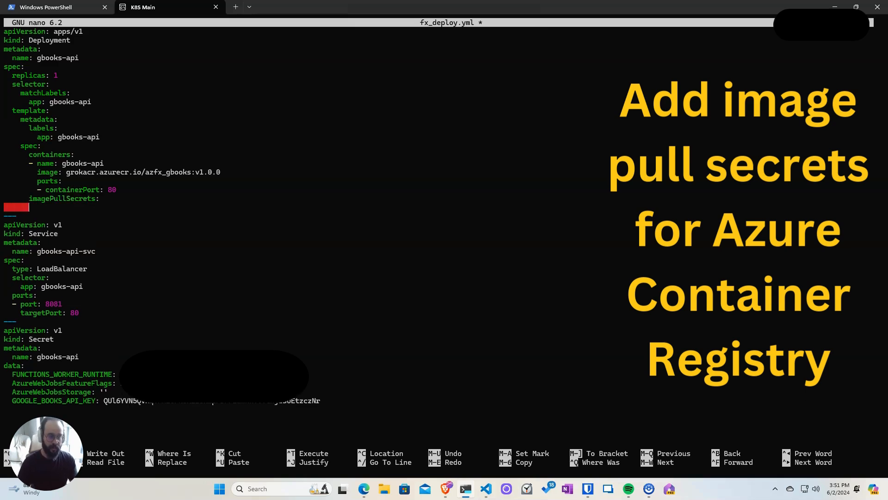
{"action": "type", "text": "-"}
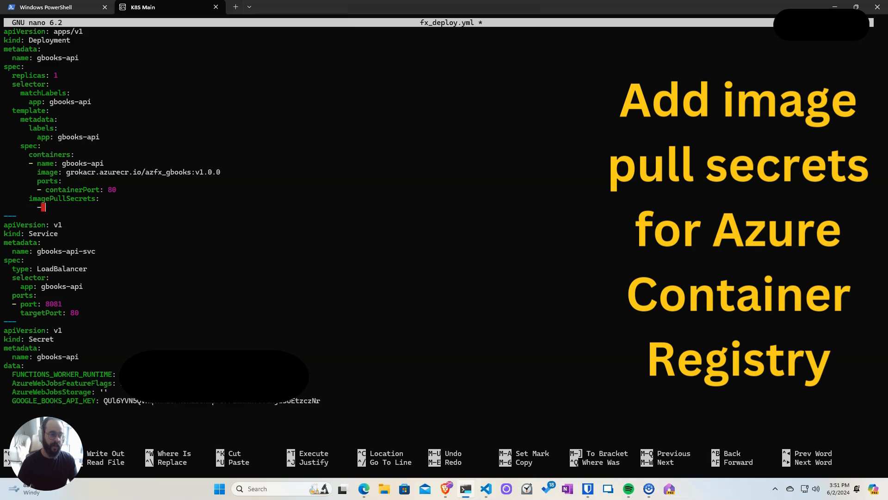
{"action": "type", "text": "name:"}
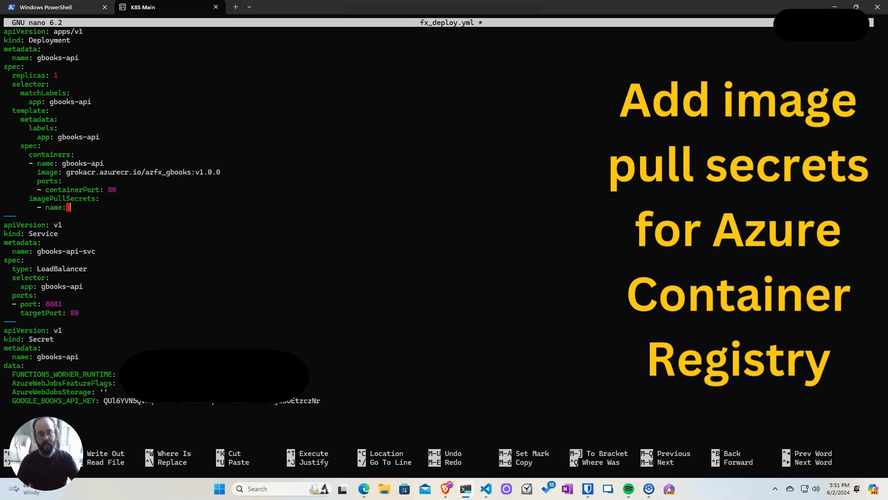
{"action": "type", "text": "gk"}
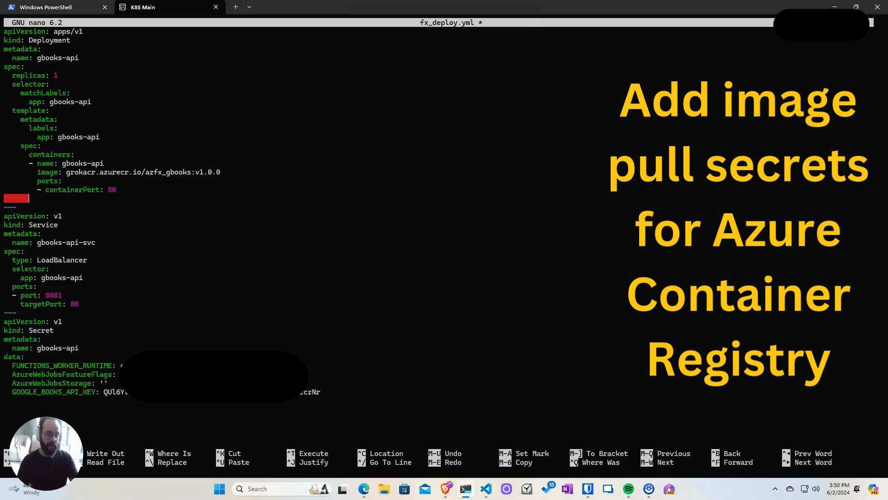
{"action": "type", "text": "i"}
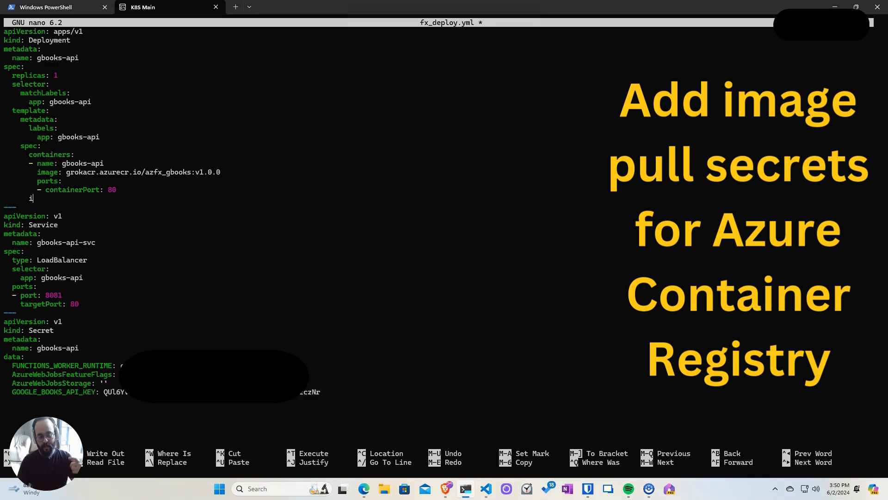
{"action": "type", "text": "magePull"}
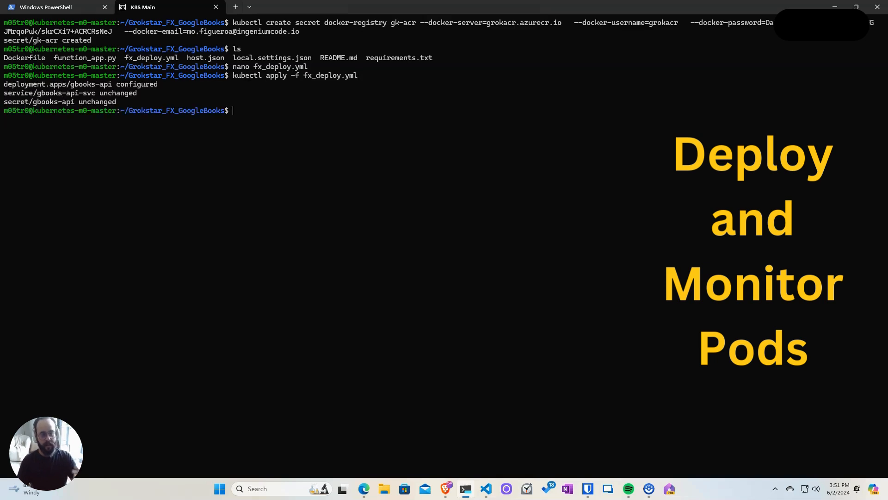
- Apply fx_deploy.yml, watch pods until gbooks-api is Running, then clear the terminal
{"action": "type", "text": "kubectl get pods"}
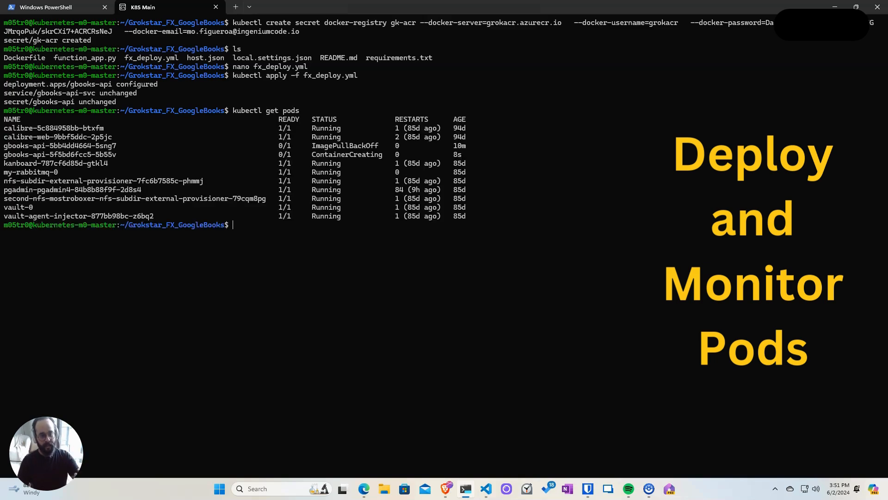
{"action": "type", "text": "kubectl get pods --watch"}
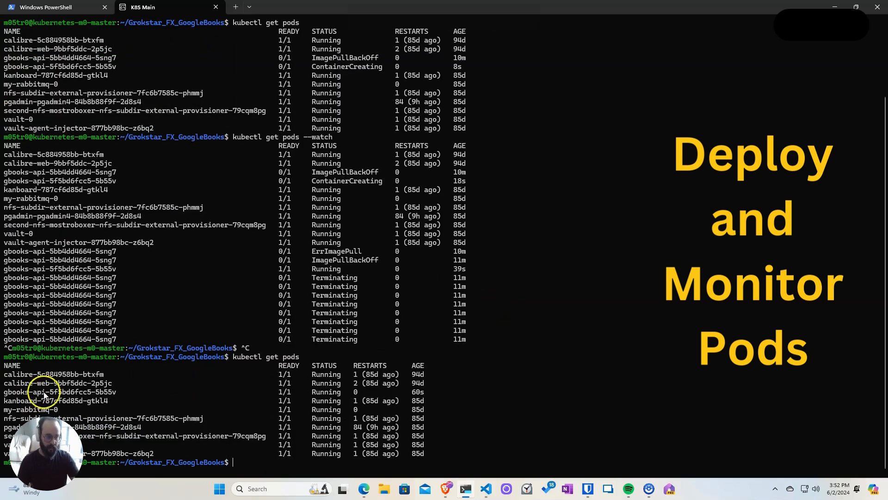
{"action": "mouse_move", "coordinate": [492, 383]}
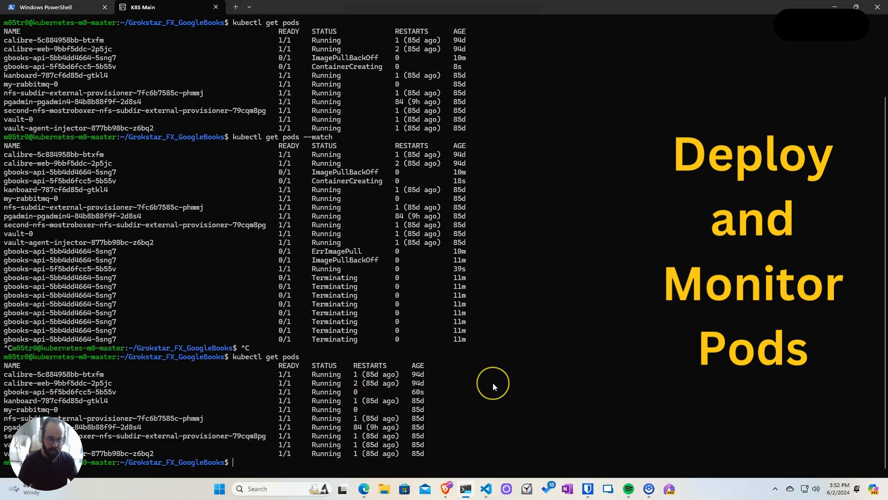
{"action": "type", "text": "cle"}
{"action": "type", "text": "k"}
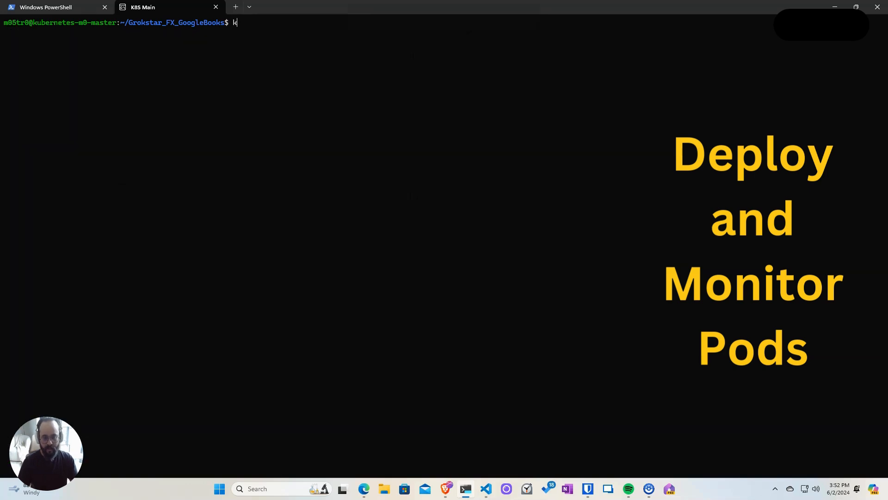
- Get gbooks-api-svc's EXTERNAL-IP with kubectl get svc and browse to 192.168.1.61
{"action": "type", "text": "ubectl get svc"}
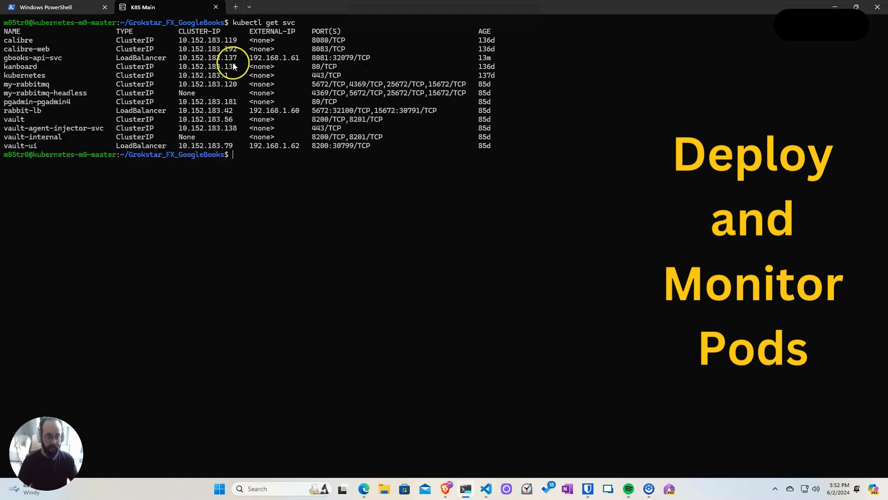
{"action": "mouse_move", "coordinate": [363, 287]}
{"action": "type", "text": "192.168.1.61"}
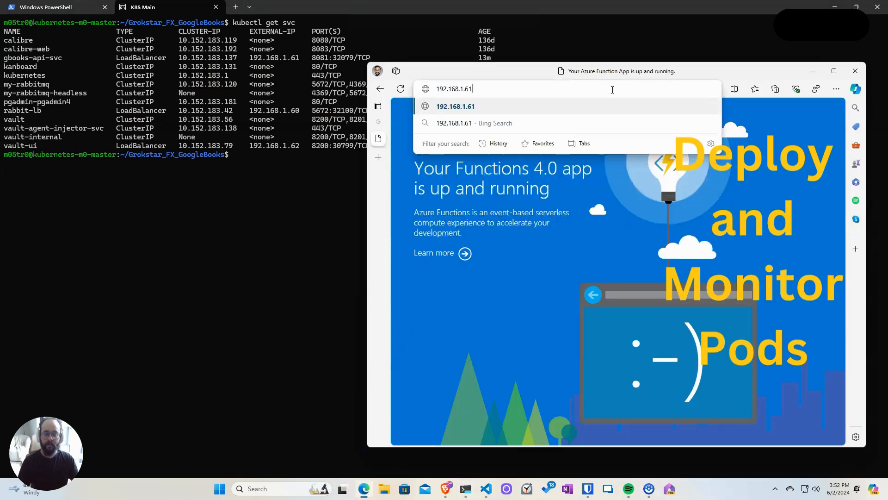
{"action": "type", "text": ":"}
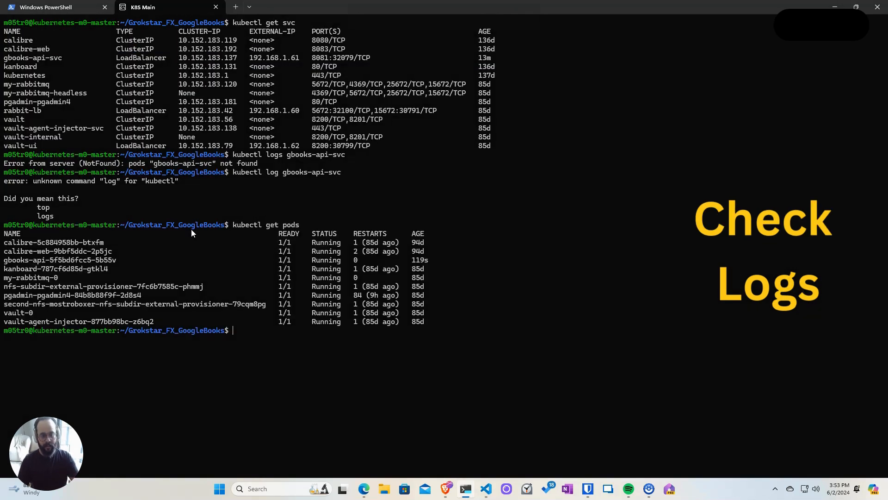
- Run kubectl logs for the gbooks-api-5f5bd6fcc5-5b55v pod
{"action": "type", "text": "kubectl l"}
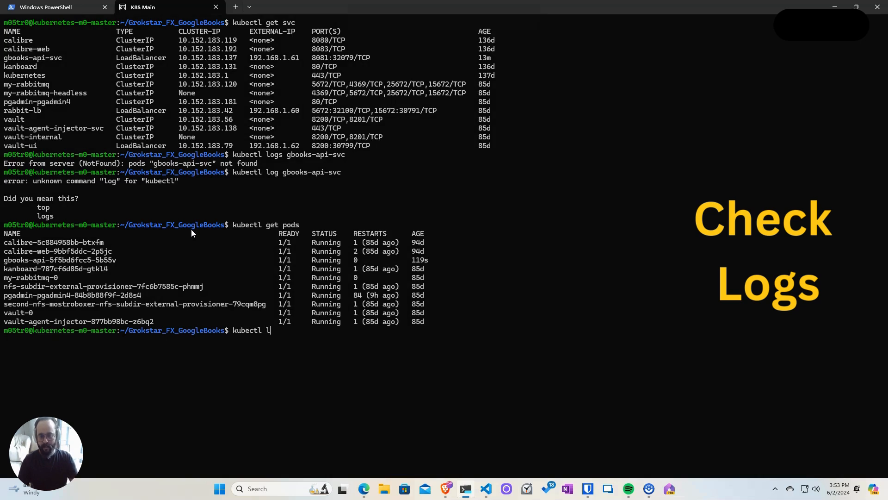
{"action": "type", "text": "ogs"}
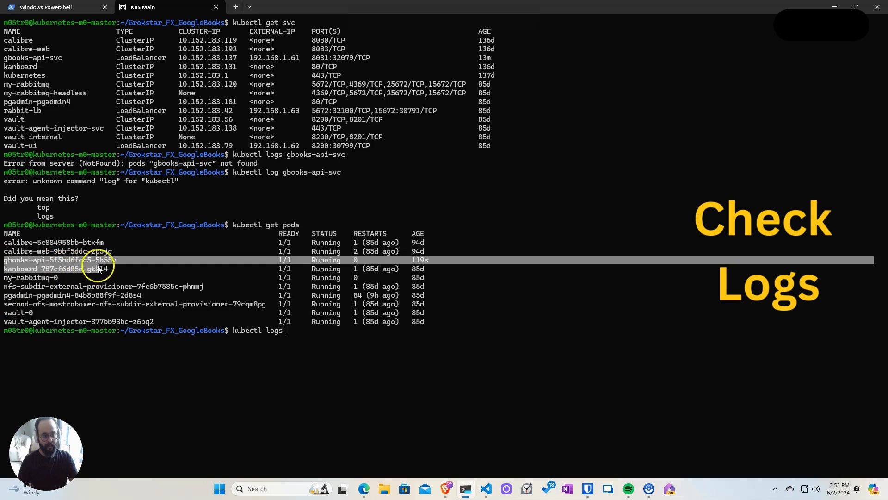
{"action": "type", "text": "gbooks-api-5f5bd6fcc5-5b55v"}
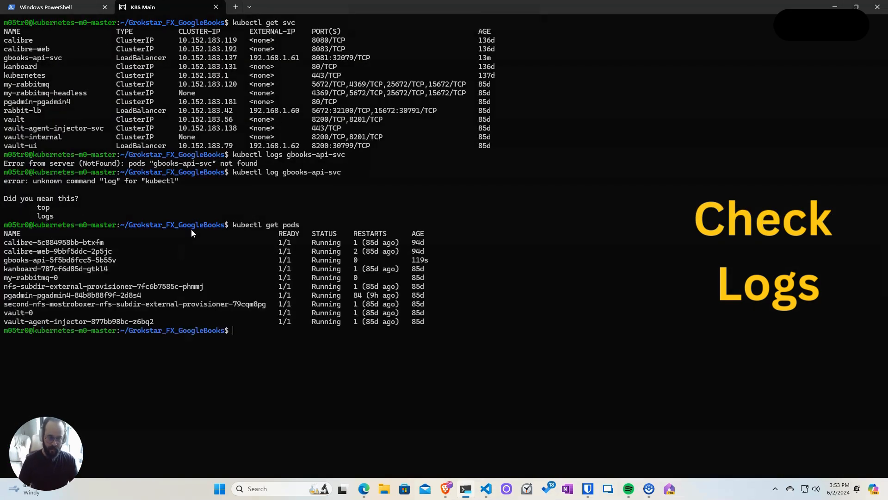
{"action": "type", "text": "kubectl logs"}
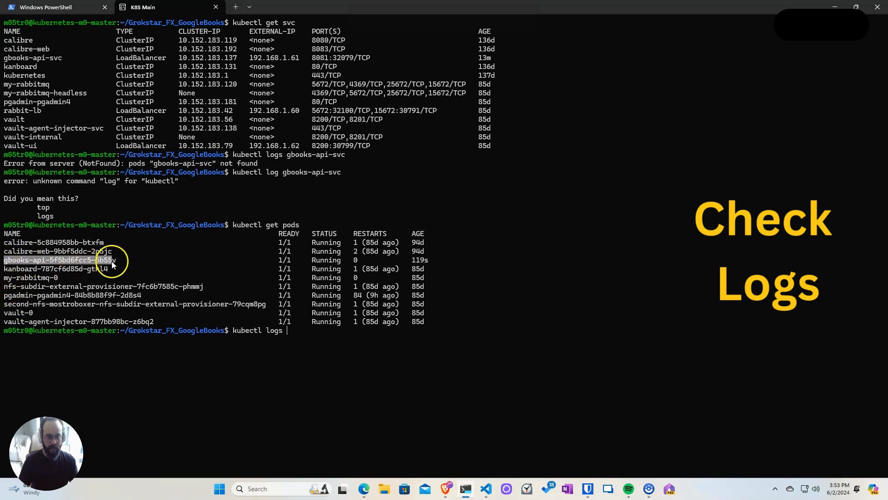
{"action": "type", "text": "gbooks-api-5f5bd6fcc5-5b55v"}
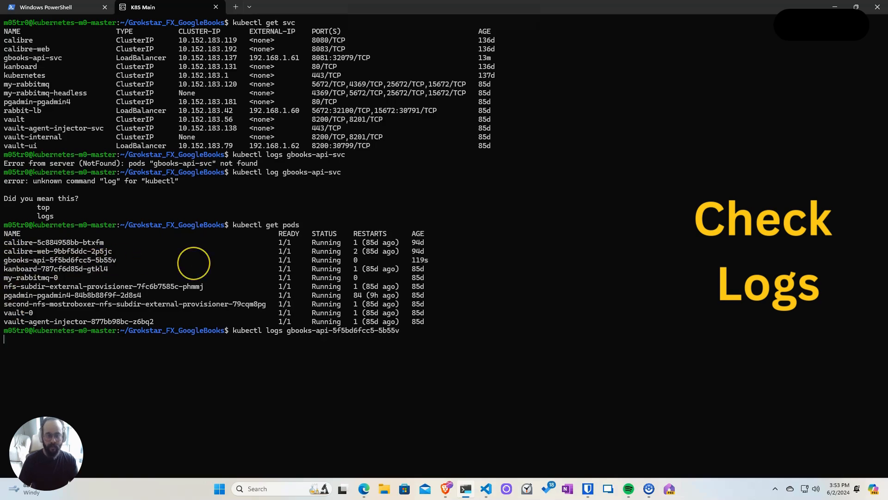